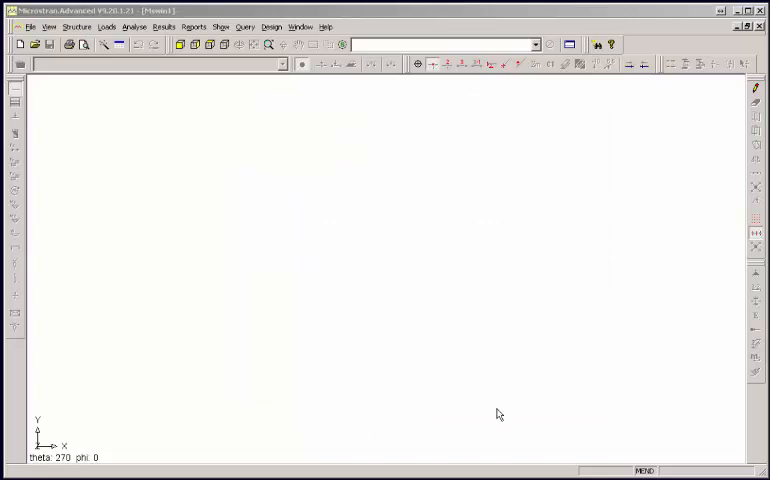
mouse_move(733, 138)
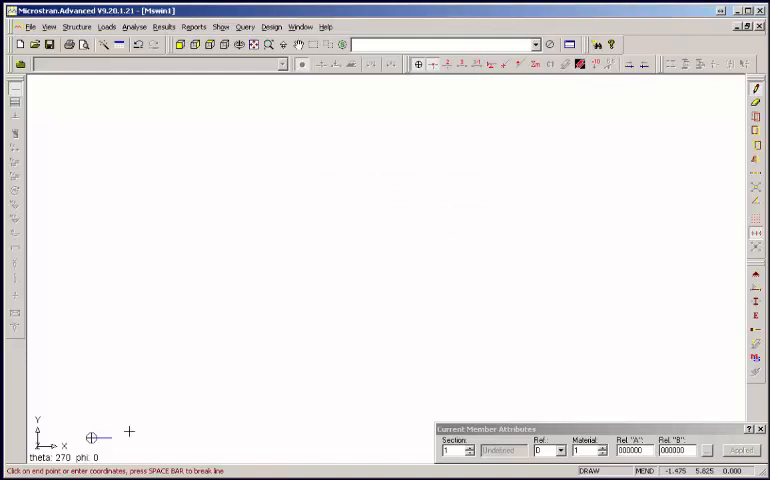
- Draw the bottom chord from the origin with successive 1.75 relative node offsets
left_click(193, 405)
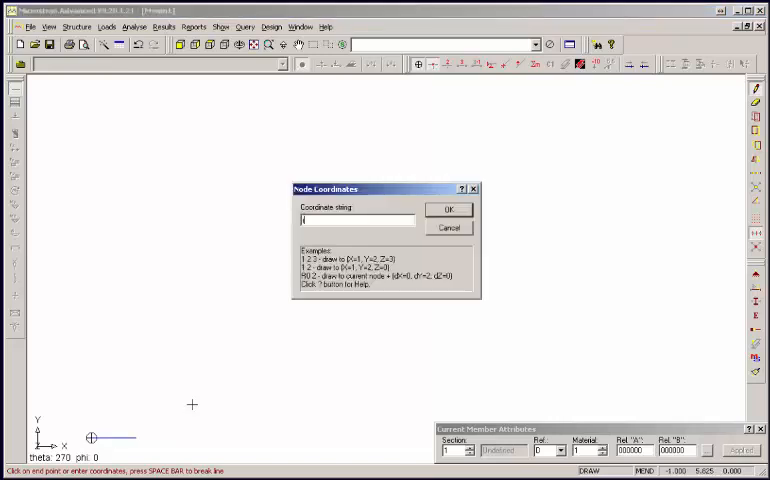
type("1.75")
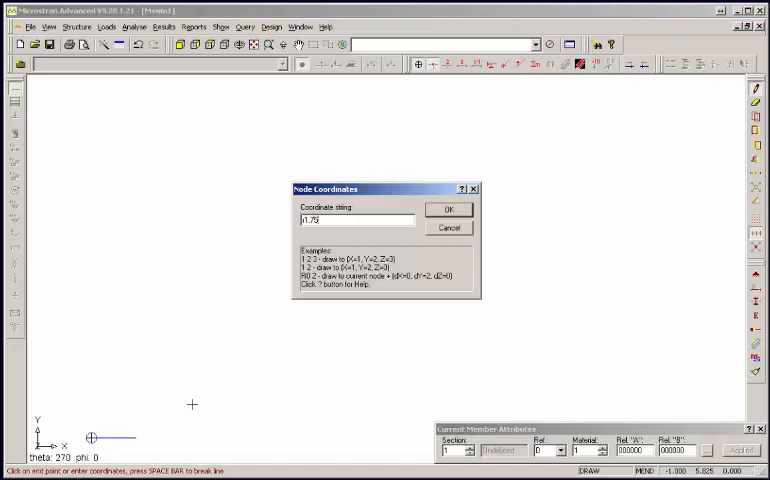
left_click(449, 209)
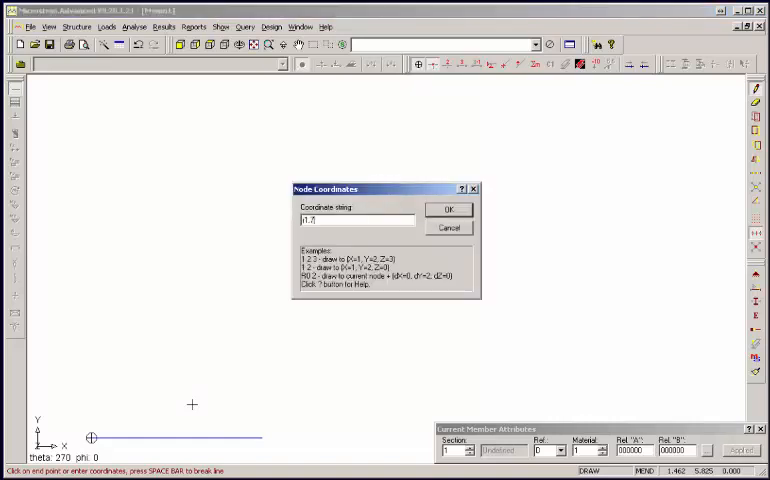
left_click(448, 209)
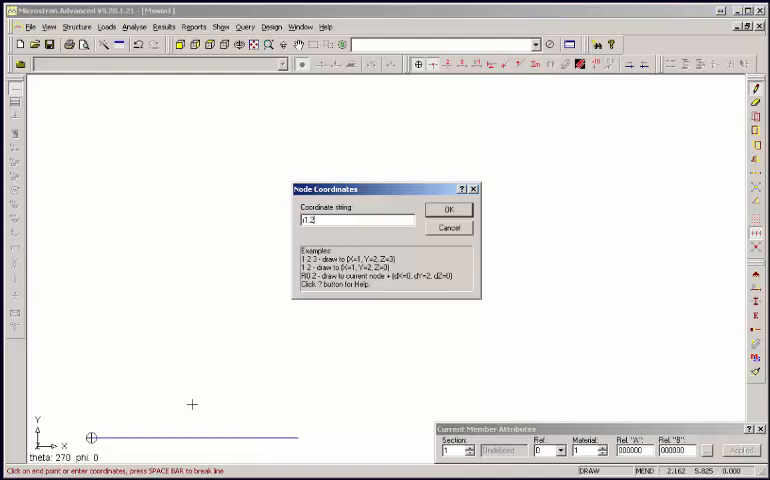
left_click(448, 209)
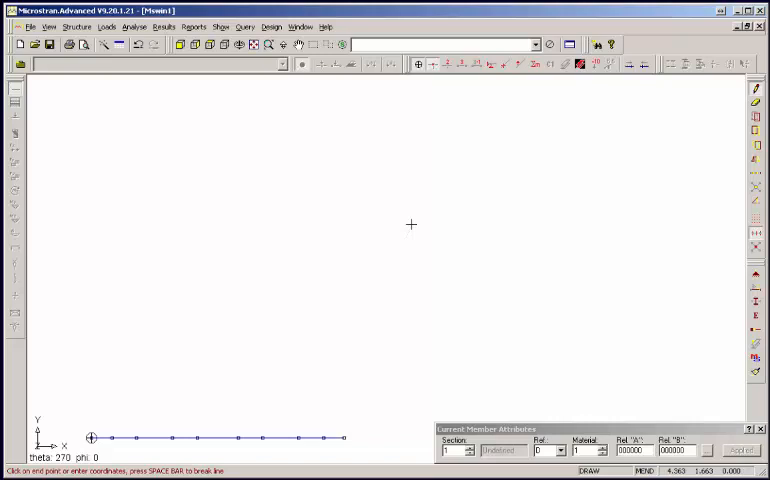
- End member drawing and select the bottom chord members
left_click(428, 202)
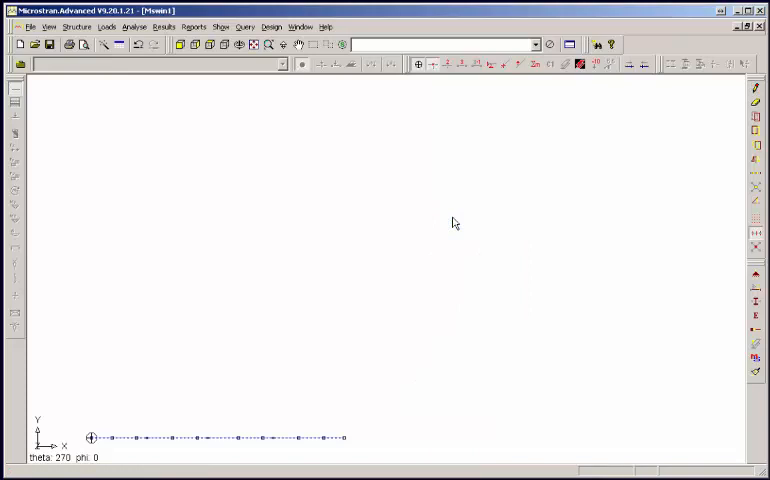
- Start a Linear Copy of the selected bottom chord members
right_click(450, 220)
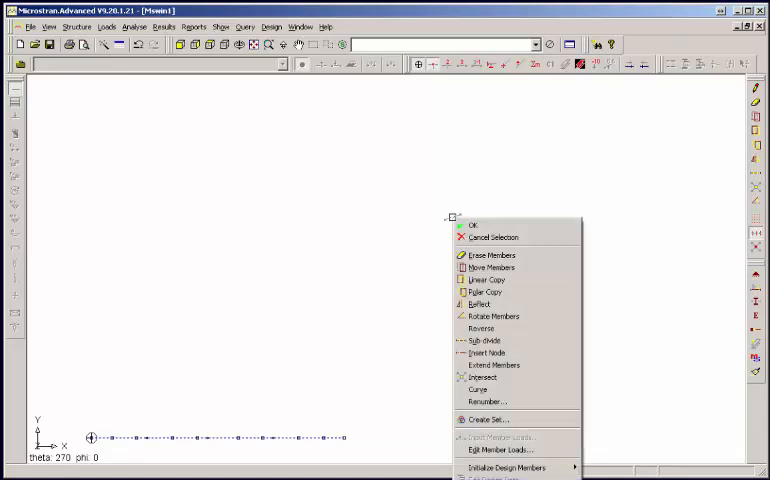
mouse_move(488, 280)
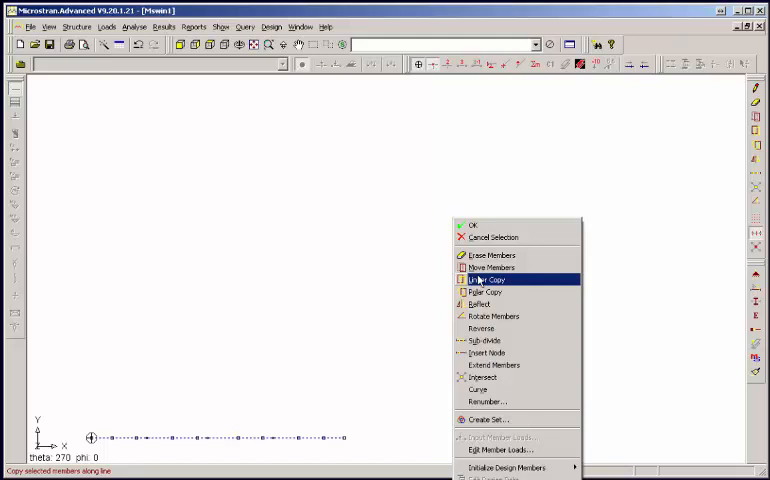
left_click(488, 280)
type("0 2")
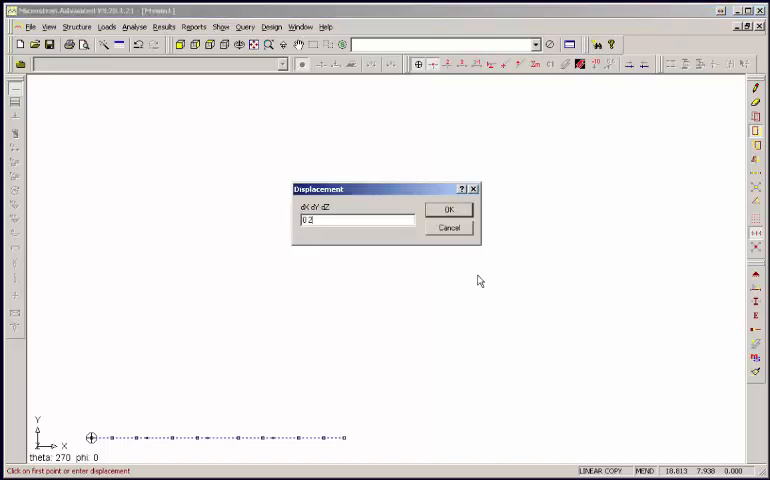
- Copy the chord upward once with Extrude nodes on, creating top chord and verticals
left_click(448, 209)
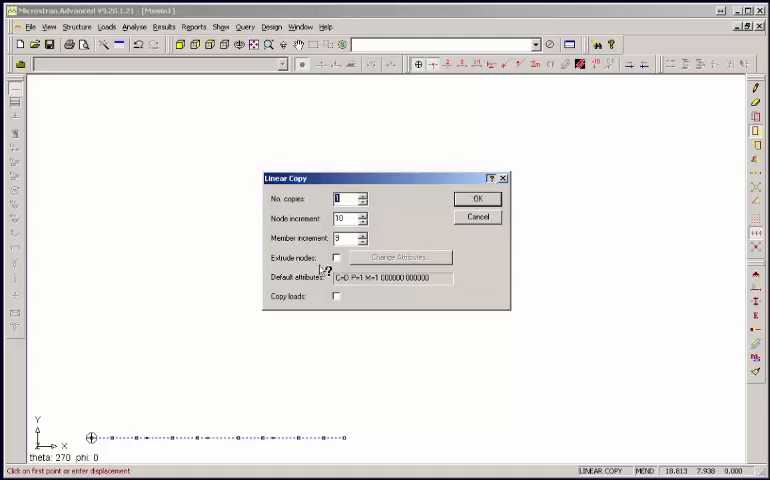
mouse_move(337, 258)
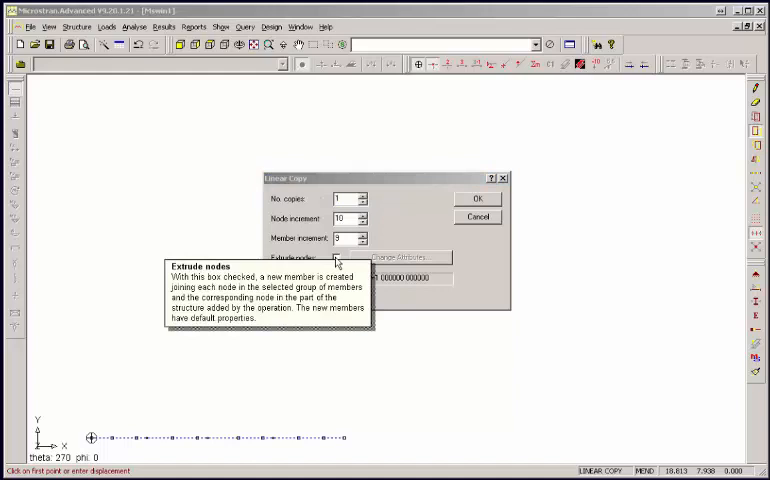
left_click(478, 198)
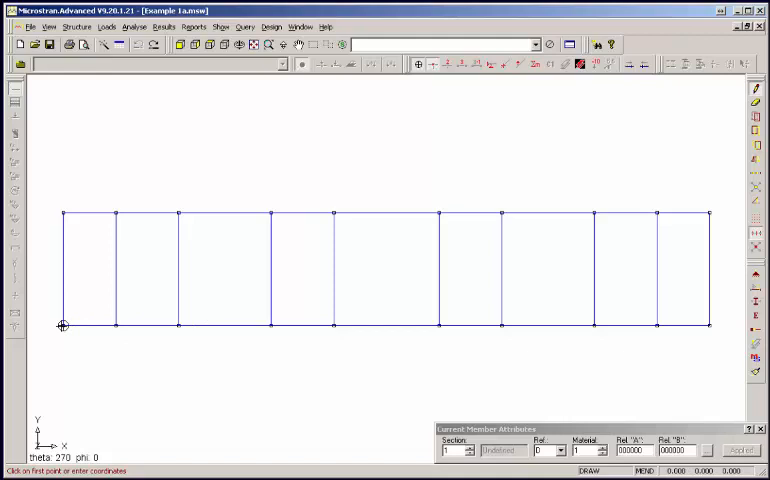
- Draw crossed diagonals between corner nodes in each bay, then End Line
left_click(117, 214)
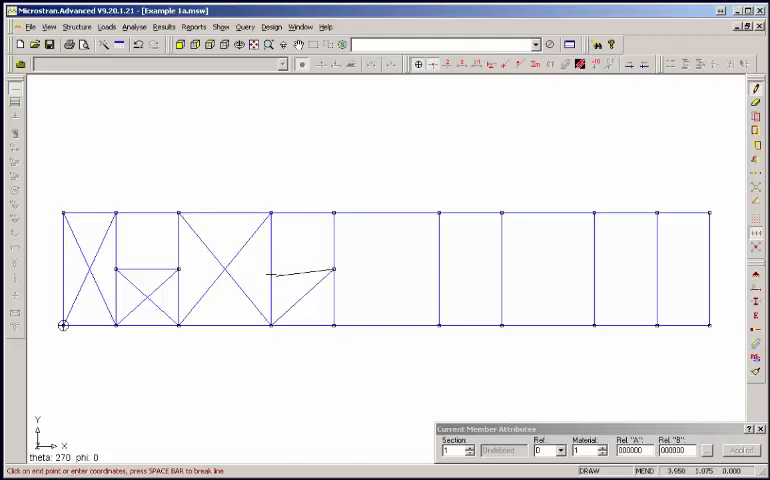
left_click(331, 326)
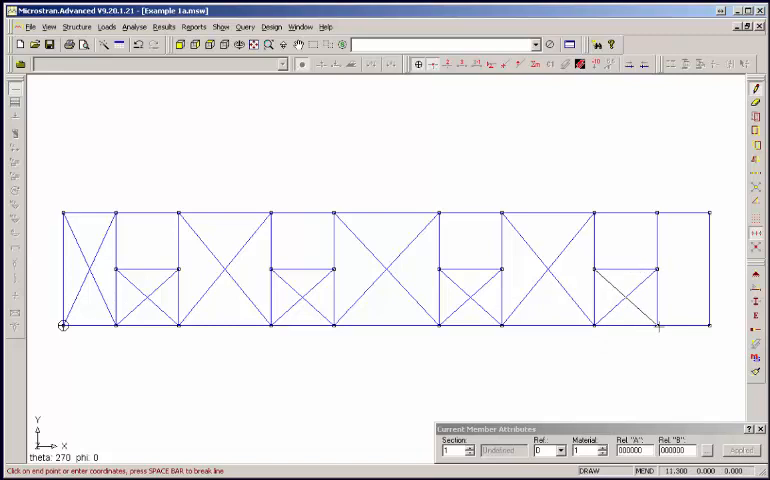
mouse_move(705, 190)
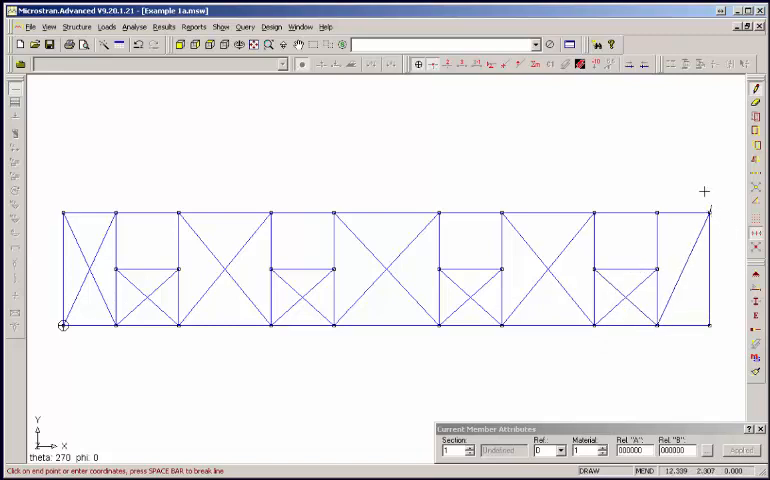
mouse_move(660, 215)
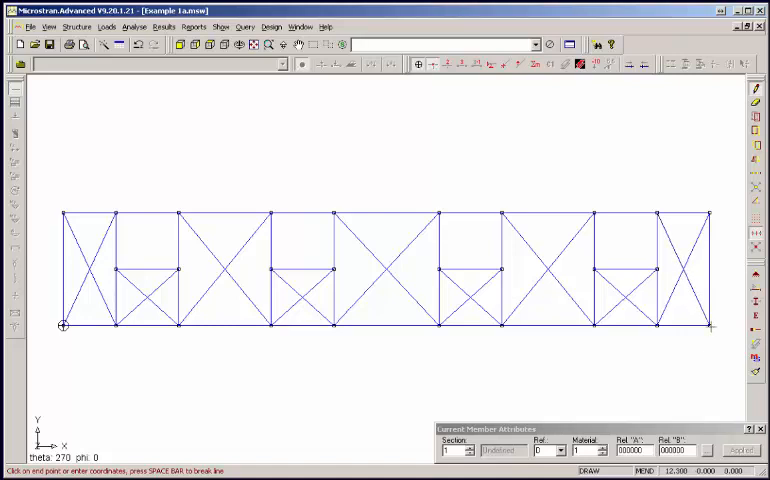
right_click(555, 358)
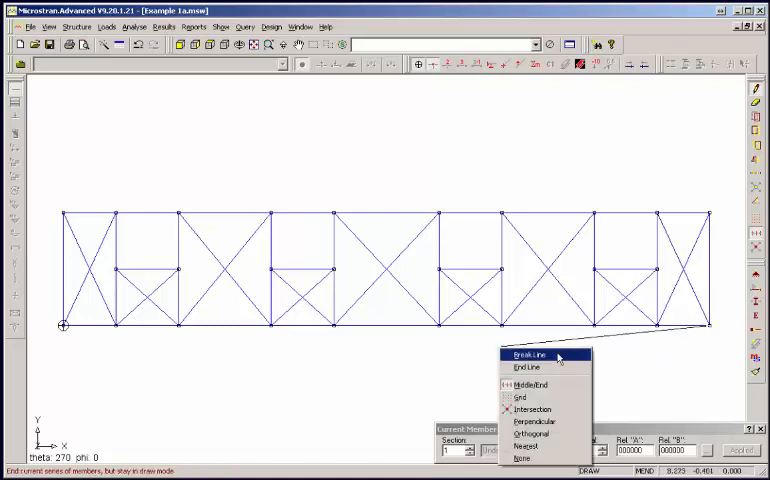
left_click(525, 356)
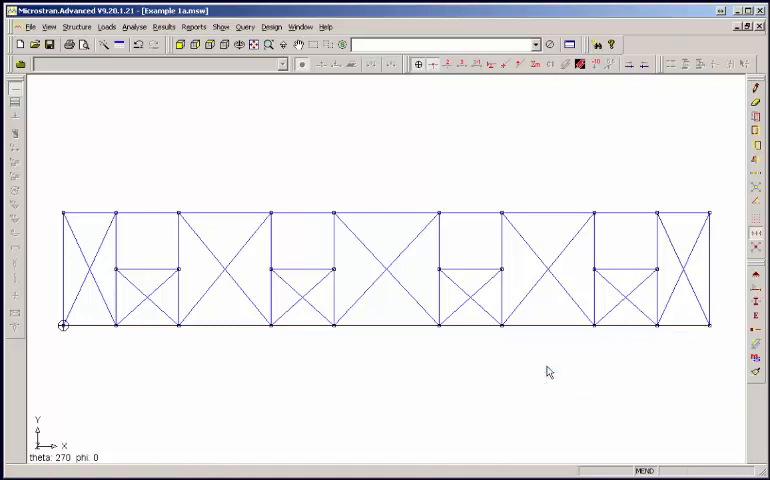